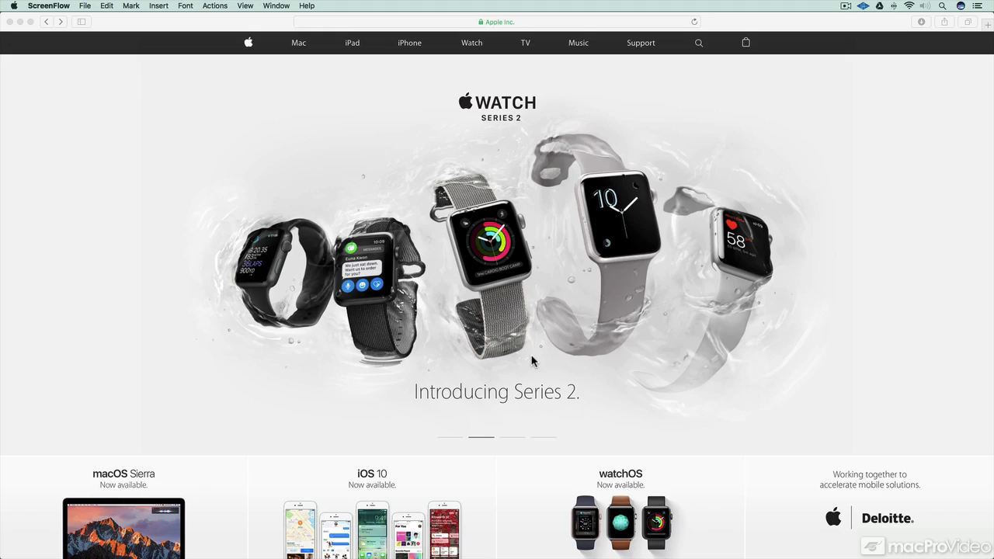
pyautogui.moveTo(491, 152)
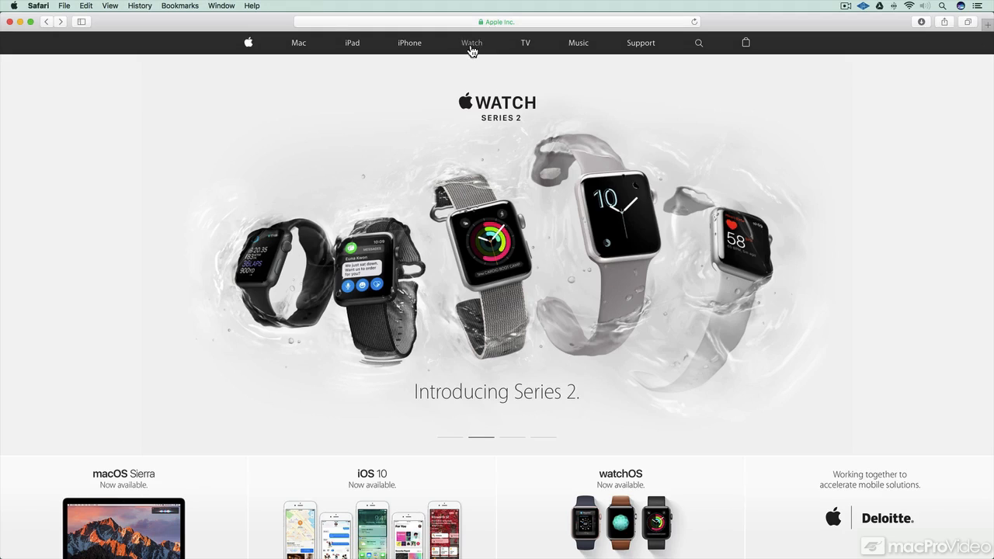
# - Browse the Watch section to Apple Watch accessories and reach the Forté Charging Stand page
pyautogui.click(472, 44)
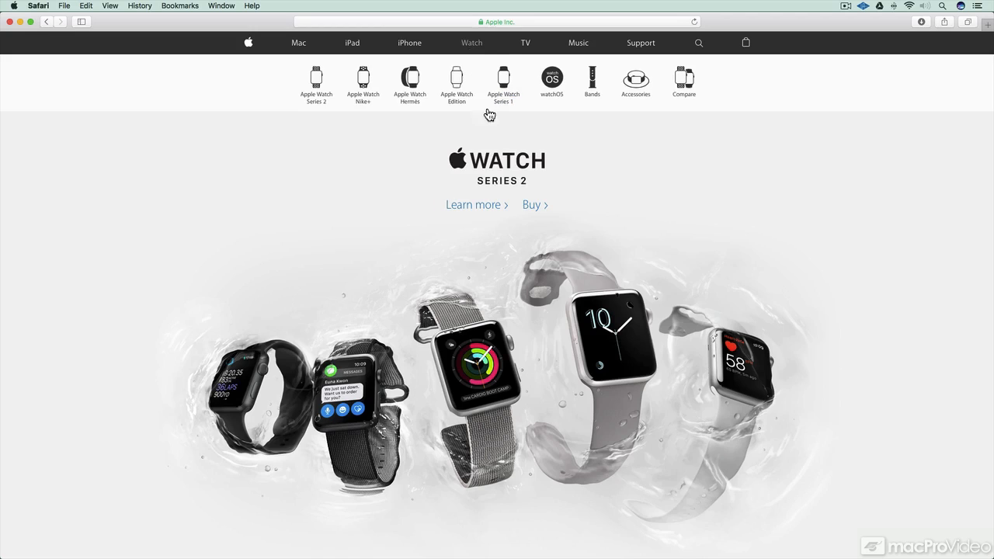
pyautogui.click(635, 84)
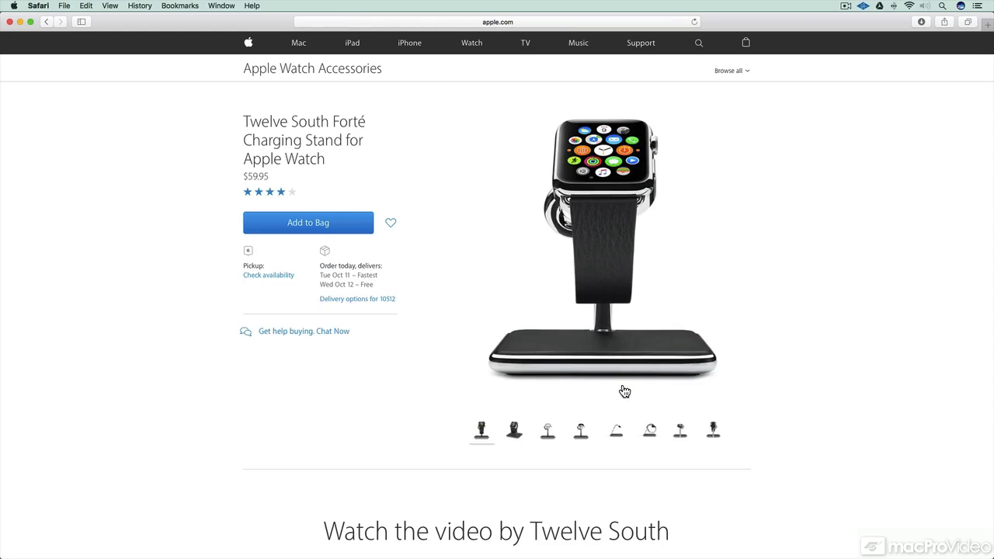
pyautogui.moveTo(341, 227)
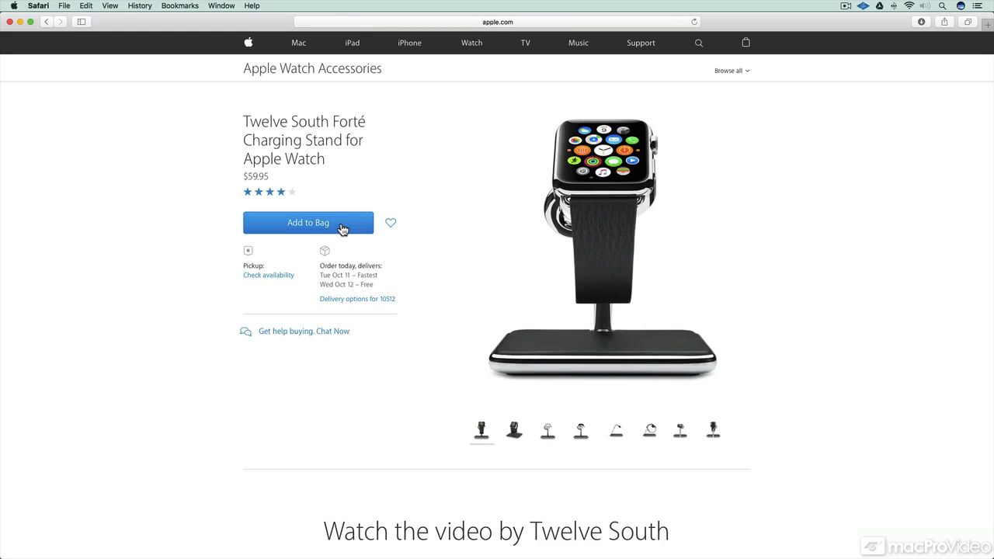
# - Add the charging stand to the bag and begin Apple Pay checkout to the delivery options
pyautogui.click(307, 224)
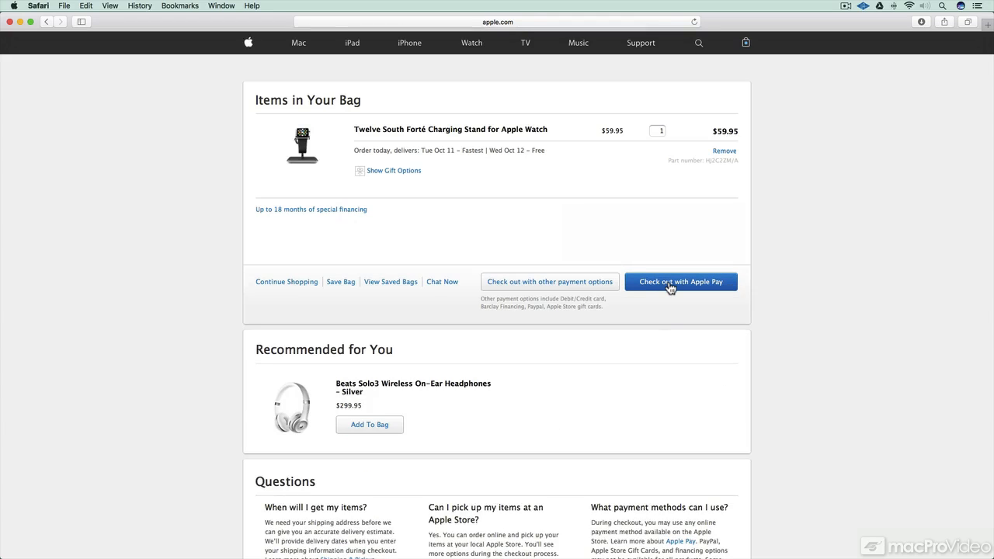
pyautogui.click(680, 281)
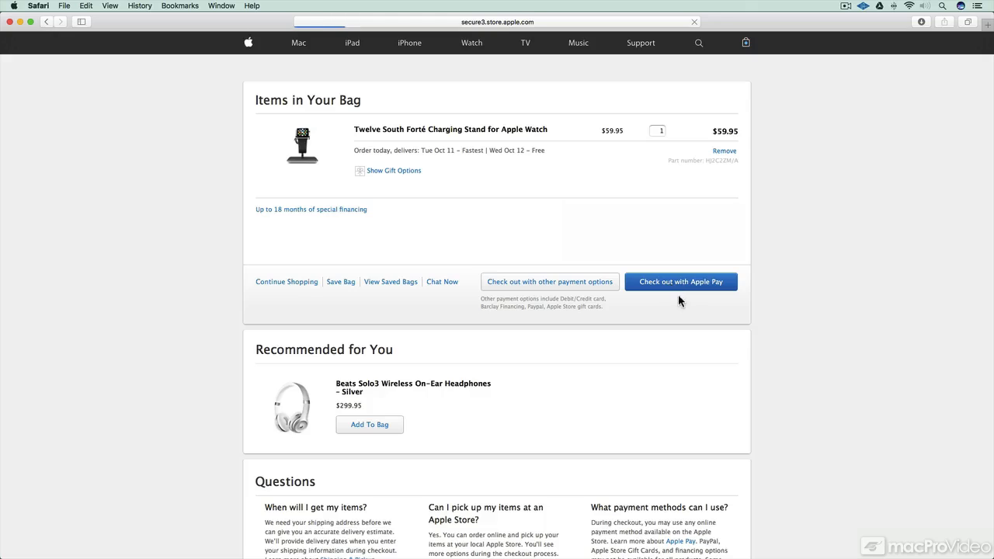
pyautogui.click(680, 281)
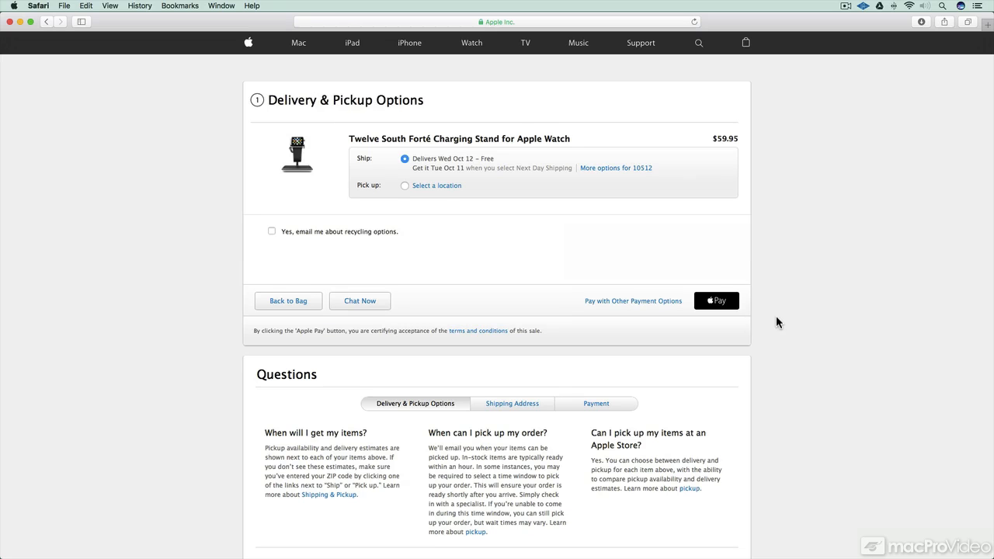
pyautogui.moveTo(722, 308)
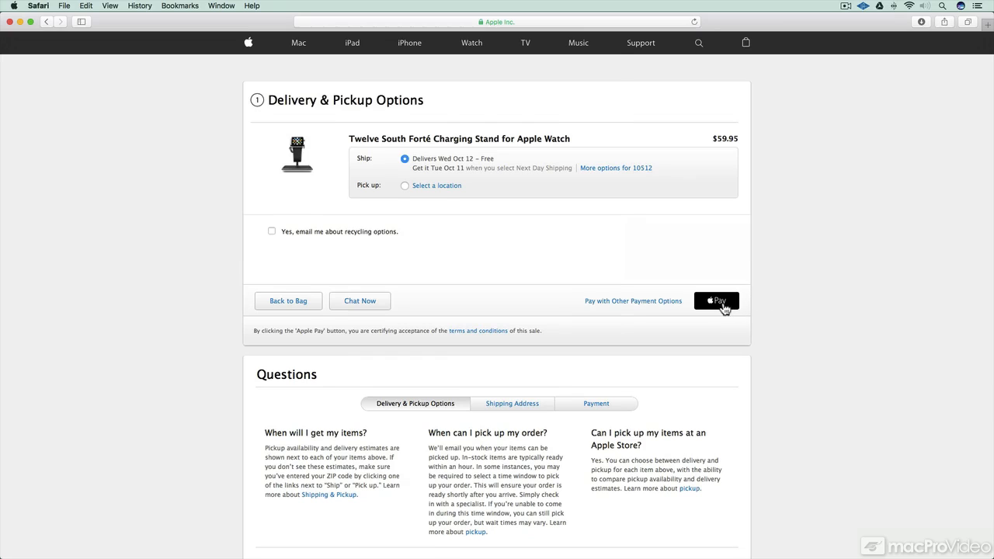
# - Start the $64.97 Apple Pay payment and switch the card to Gold Delta SkyMiles
pyautogui.click(714, 301)
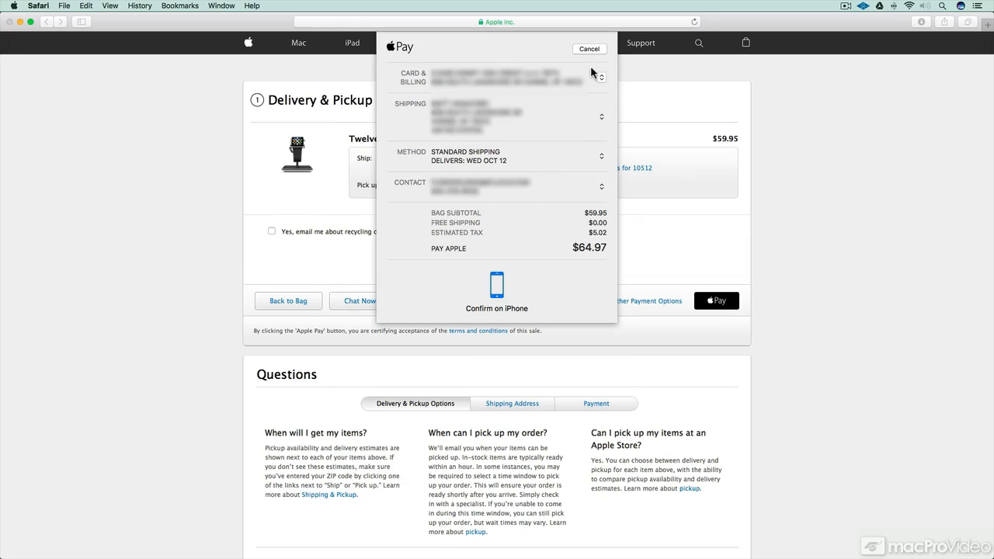
pyautogui.click(599, 78)
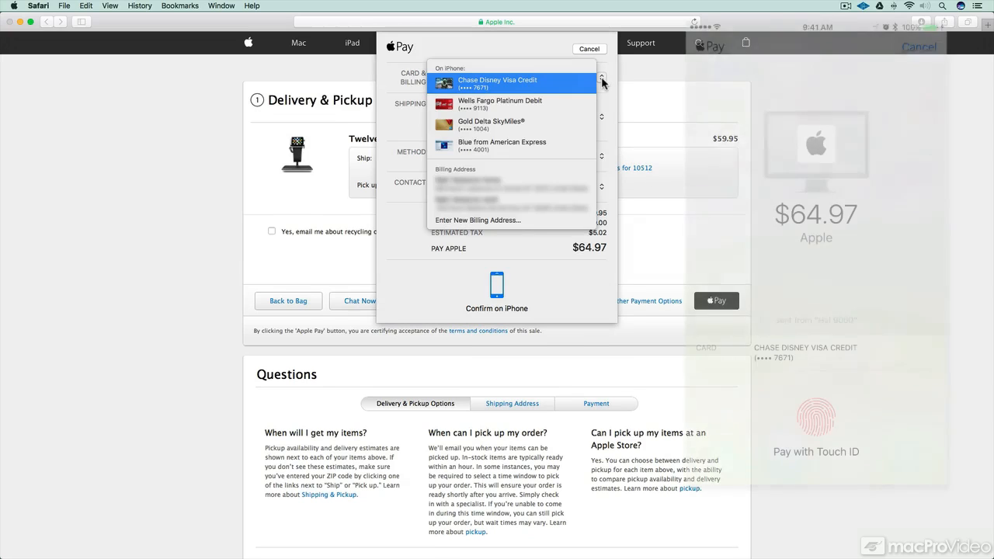
pyautogui.click(497, 84)
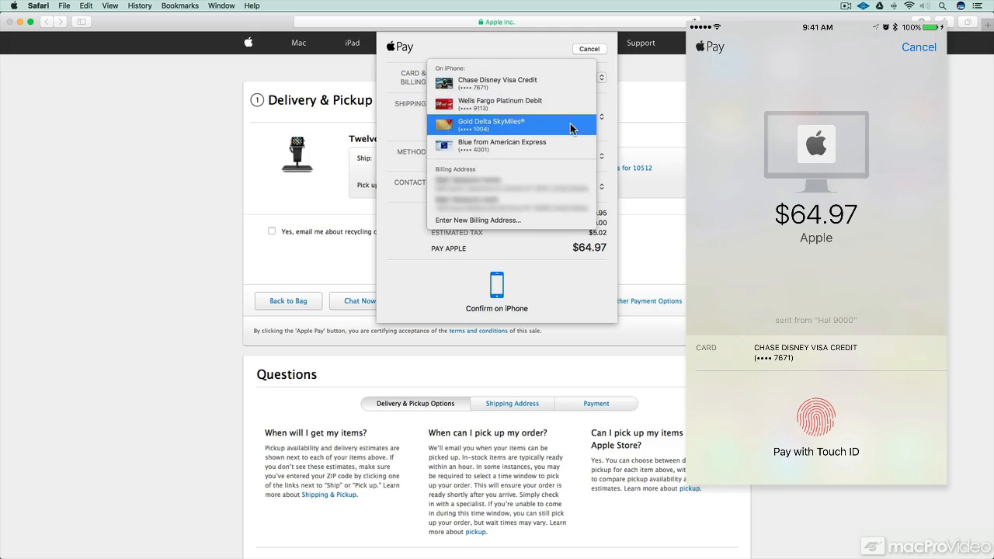
pyautogui.click(491, 124)
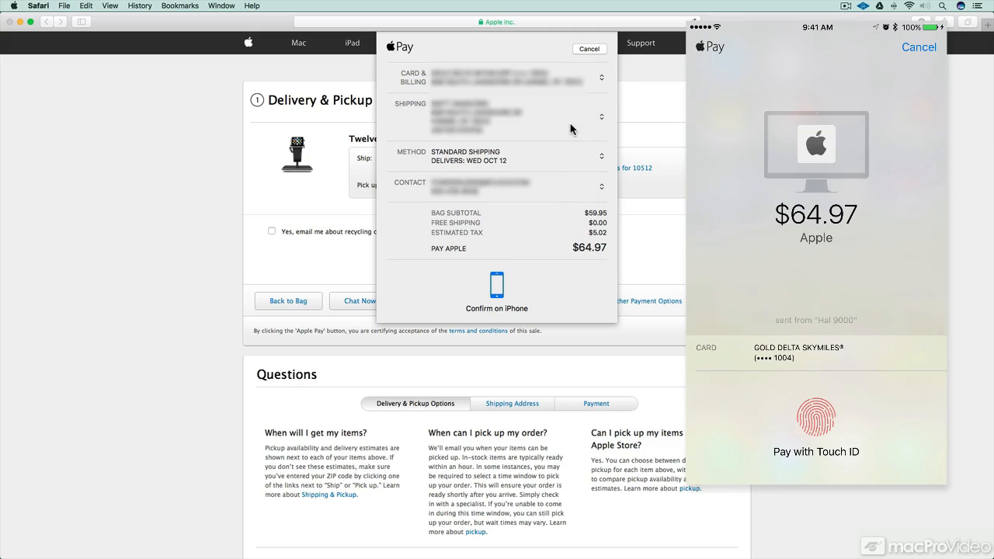
pyautogui.moveTo(652, 121)
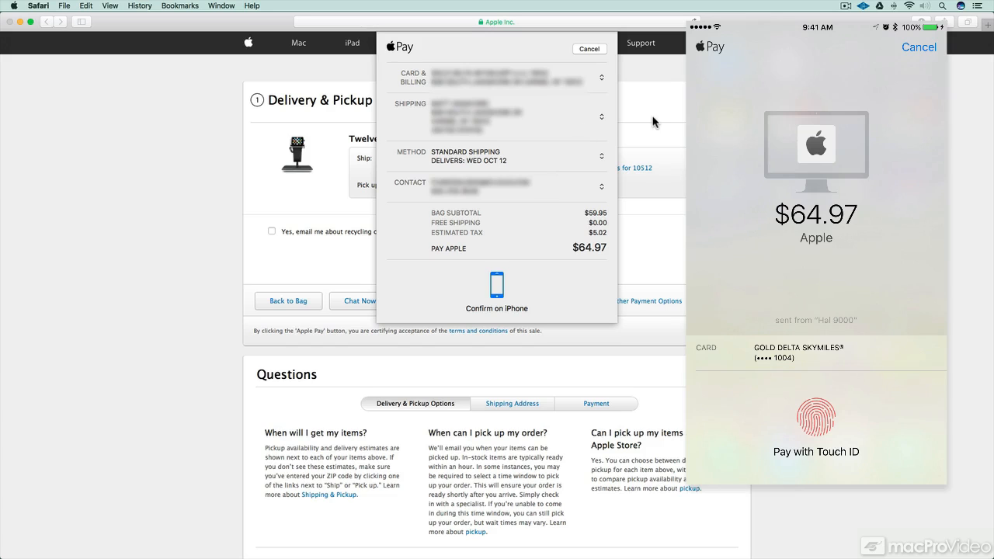